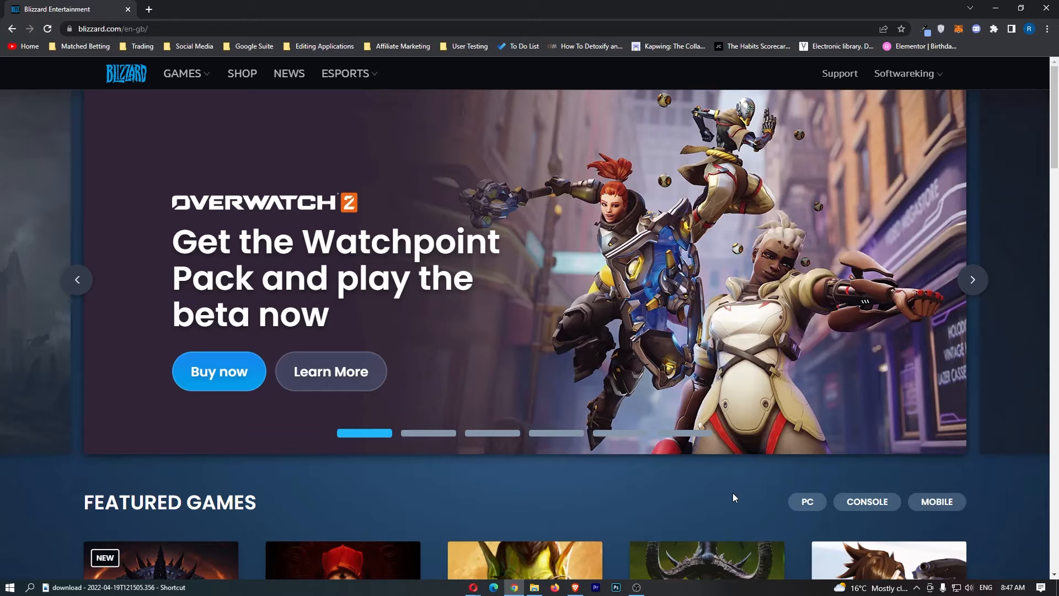
pyautogui.moveTo(752, 494)
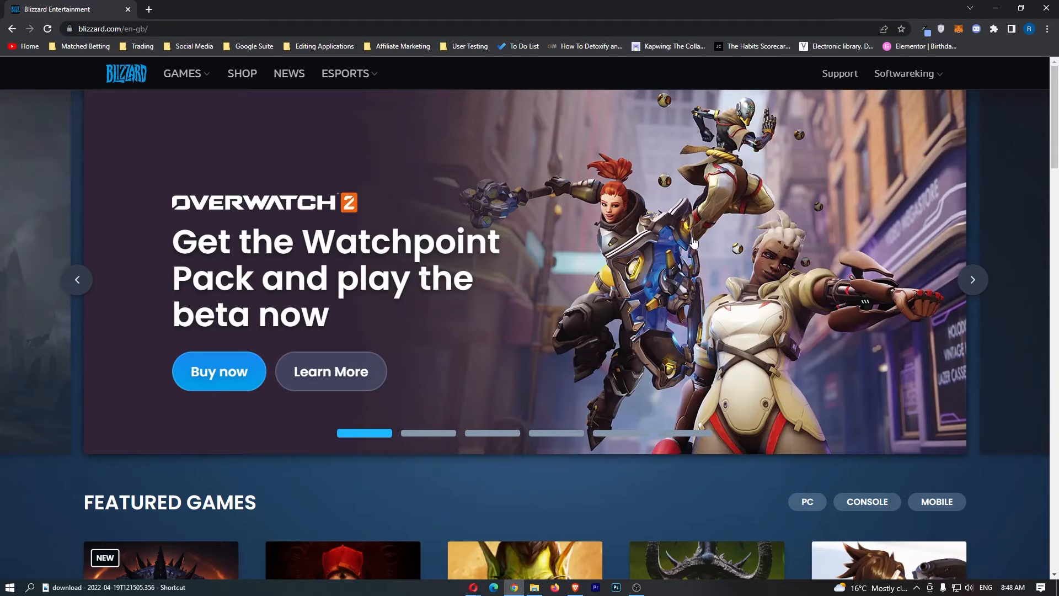
pyautogui.moveTo(578, 288)
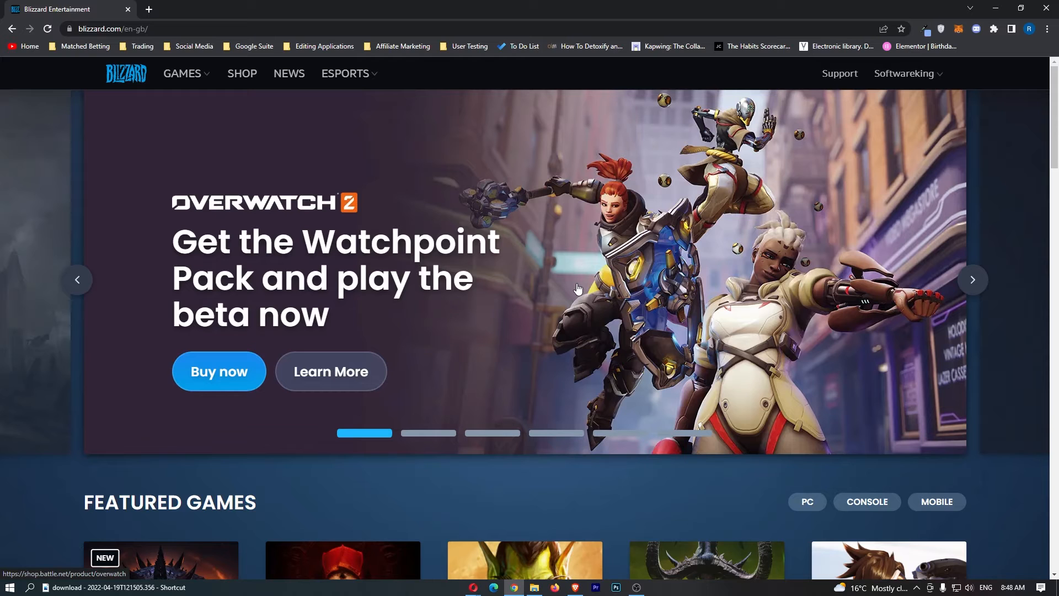
pyautogui.moveTo(892, 73)
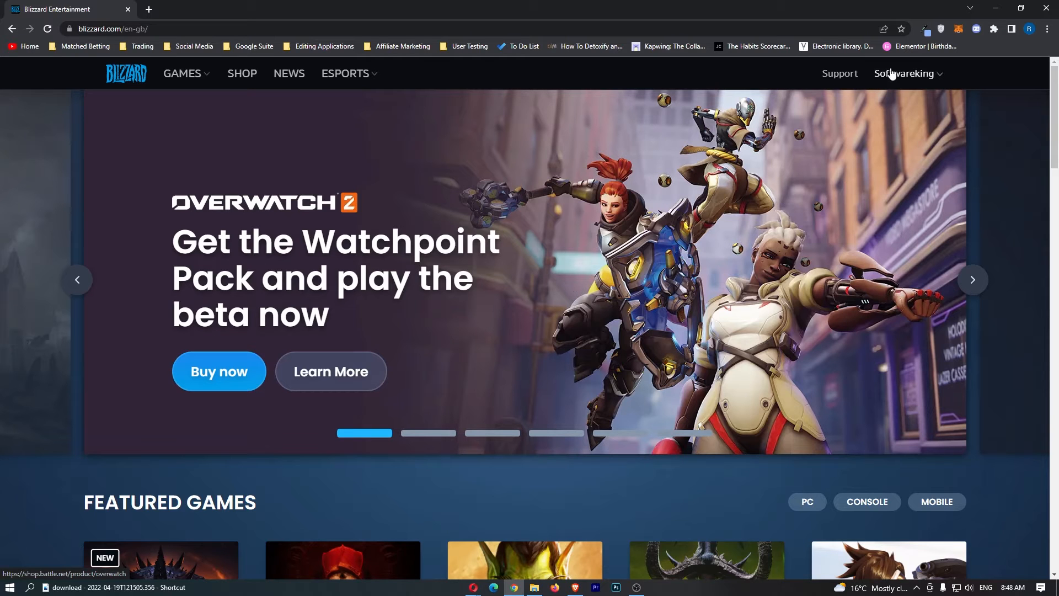
pyautogui.moveTo(906, 75)
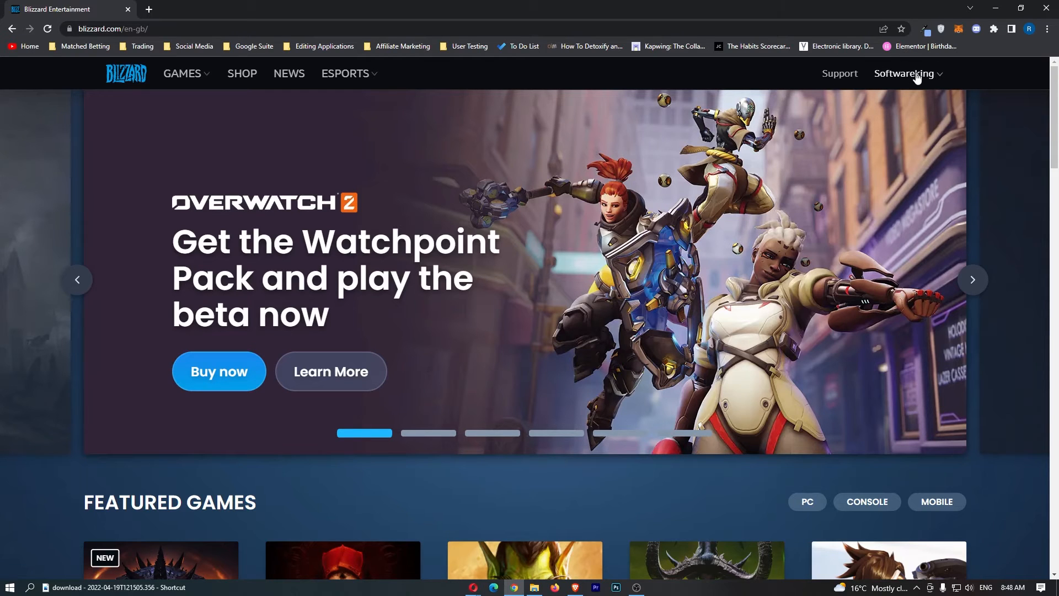
# Go to Account Settings from the account name dropdown at top right.
pyautogui.click(904, 73)
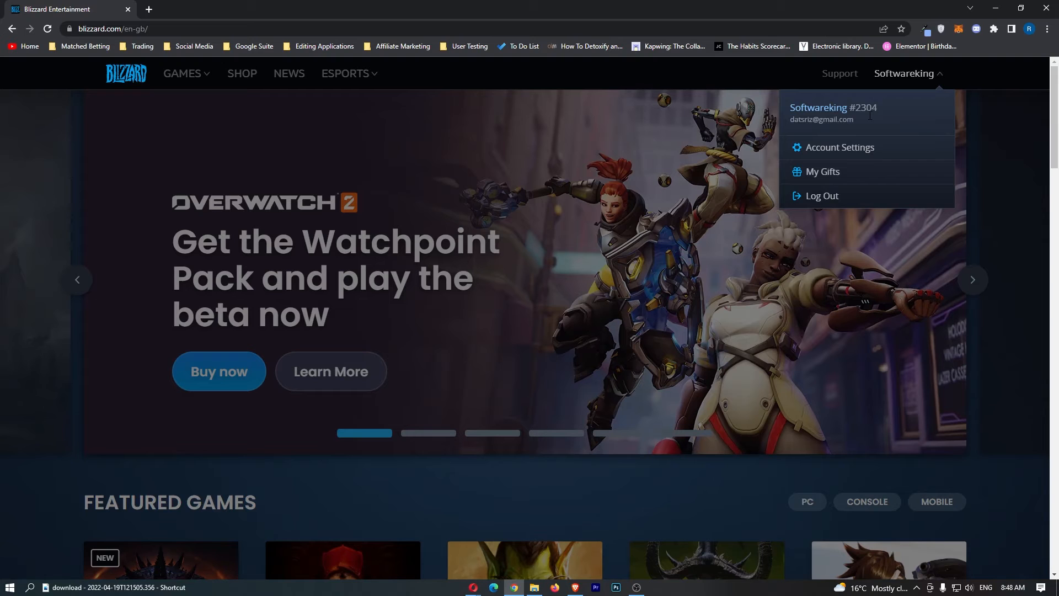
pyautogui.click(839, 147)
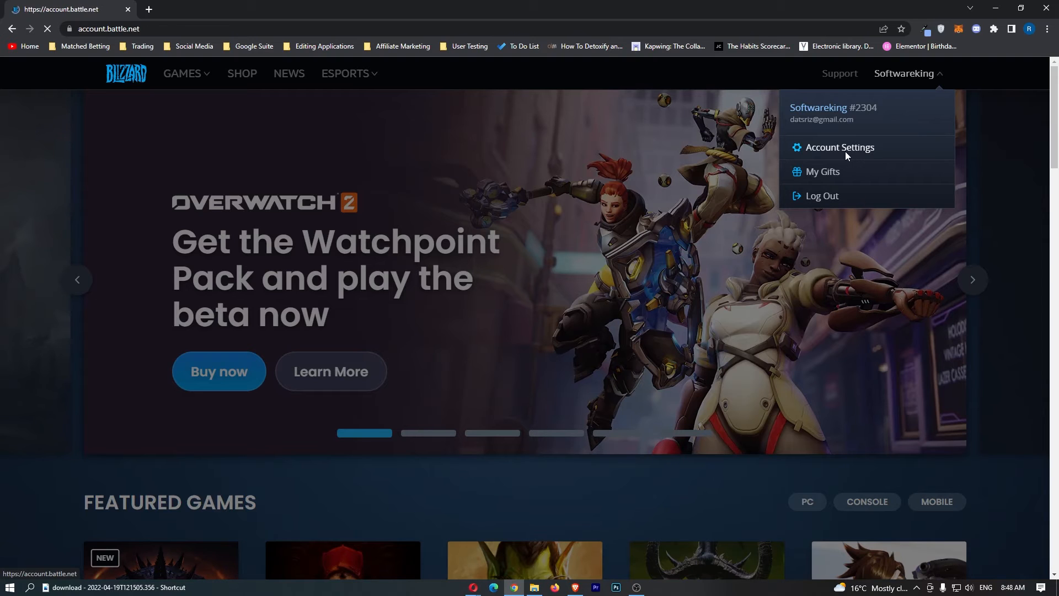
pyautogui.click(840, 147)
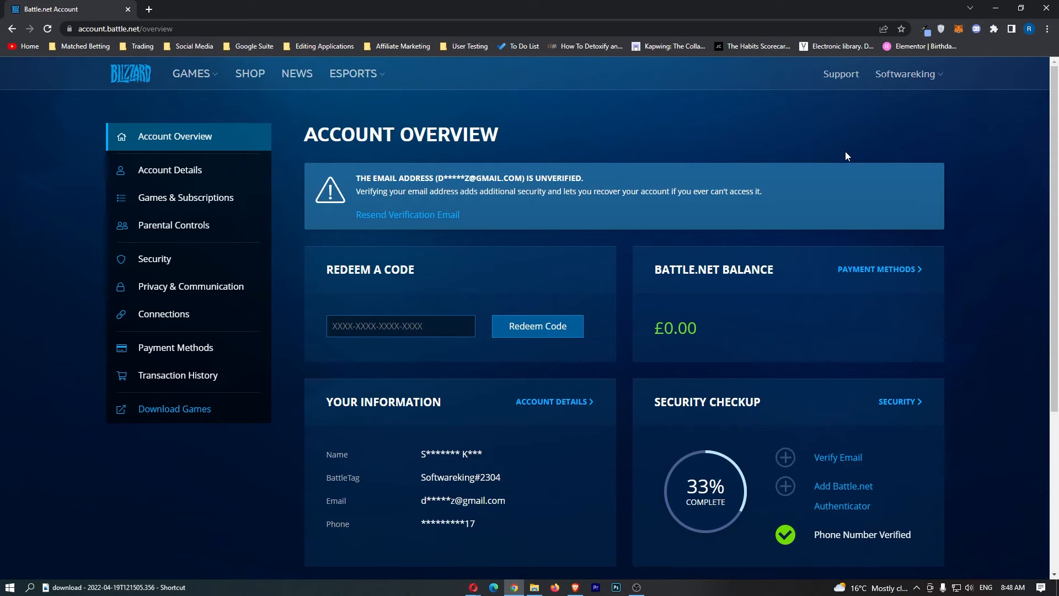
pyautogui.moveTo(185, 197)
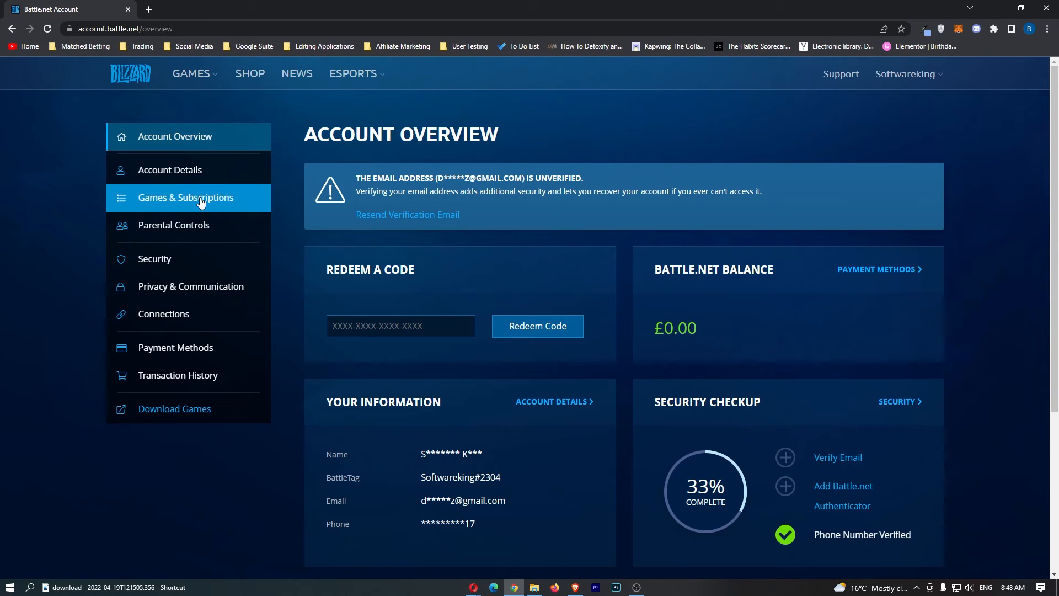
pyautogui.moveTo(162, 442)
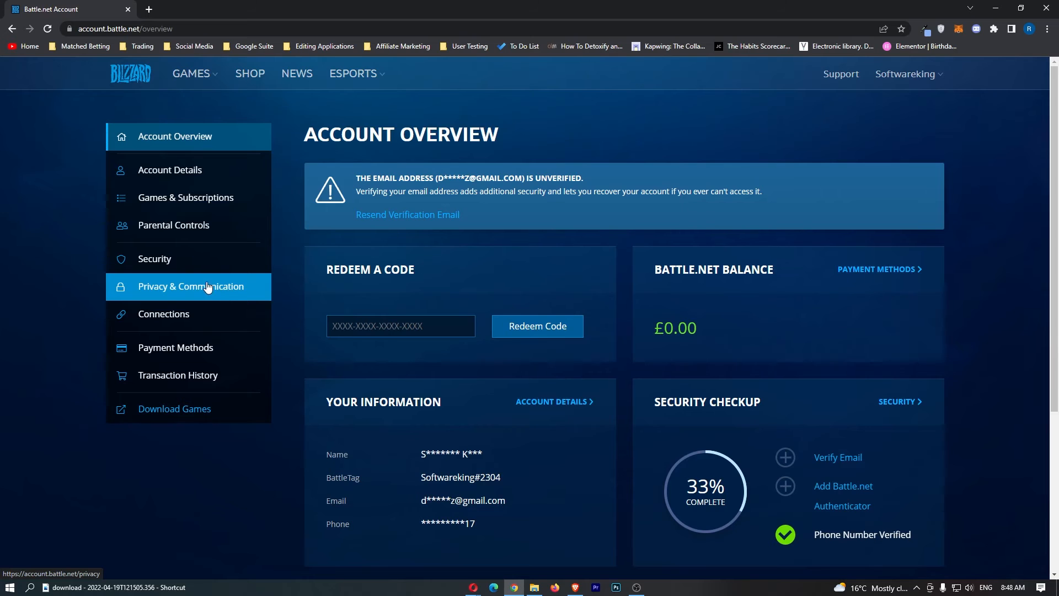
# Show the Communication Preferences section on the Privacy & Communication page.
pyautogui.click(191, 286)
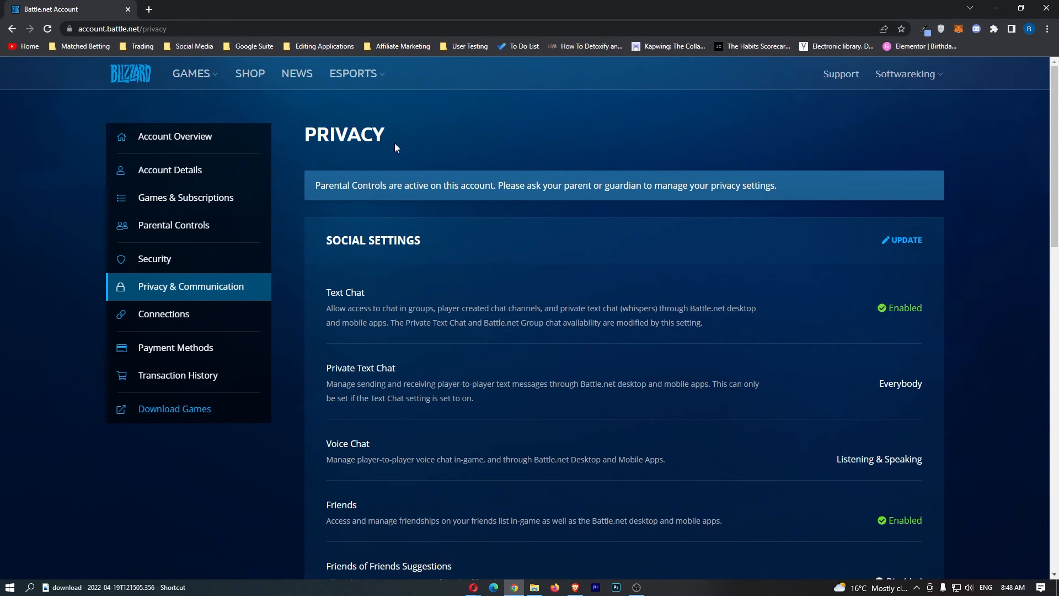
pyautogui.scroll(-3)
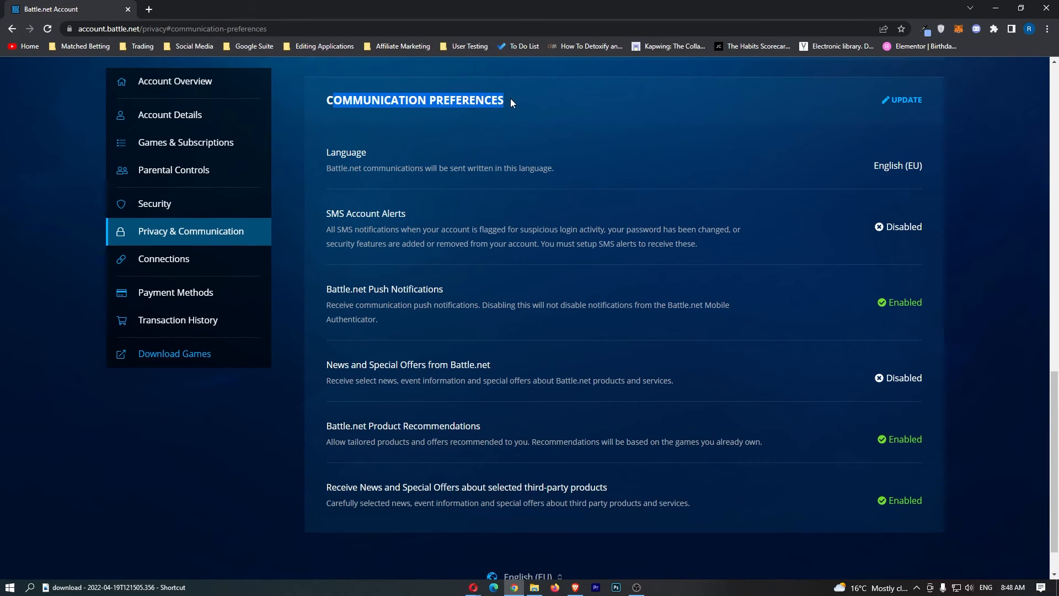
pyautogui.moveTo(894, 93)
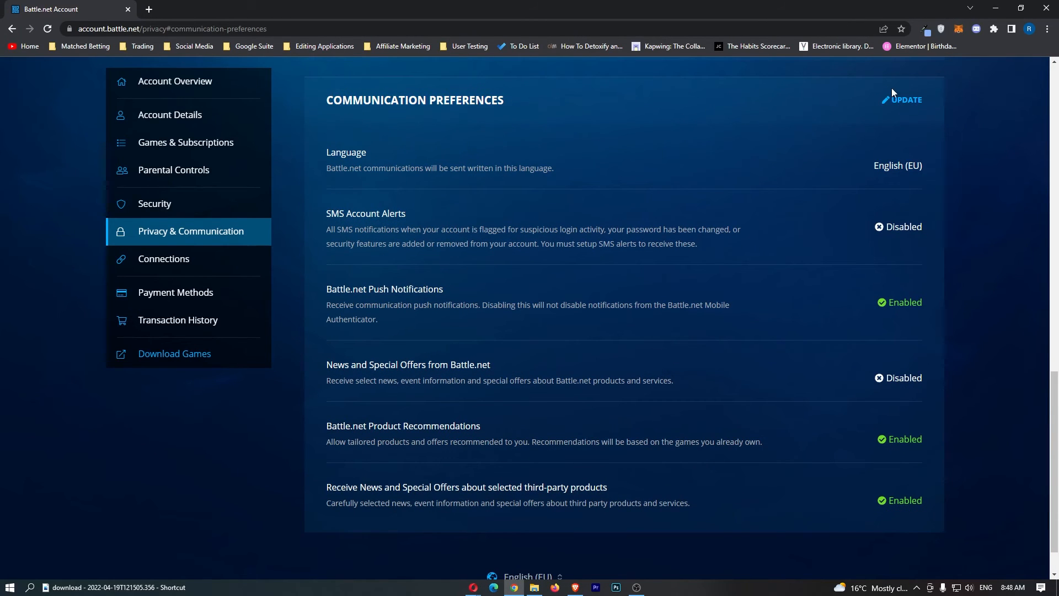
# Edit Communication Preferences, untick Battle.net Push Notifications, and save.
pyautogui.click(906, 99)
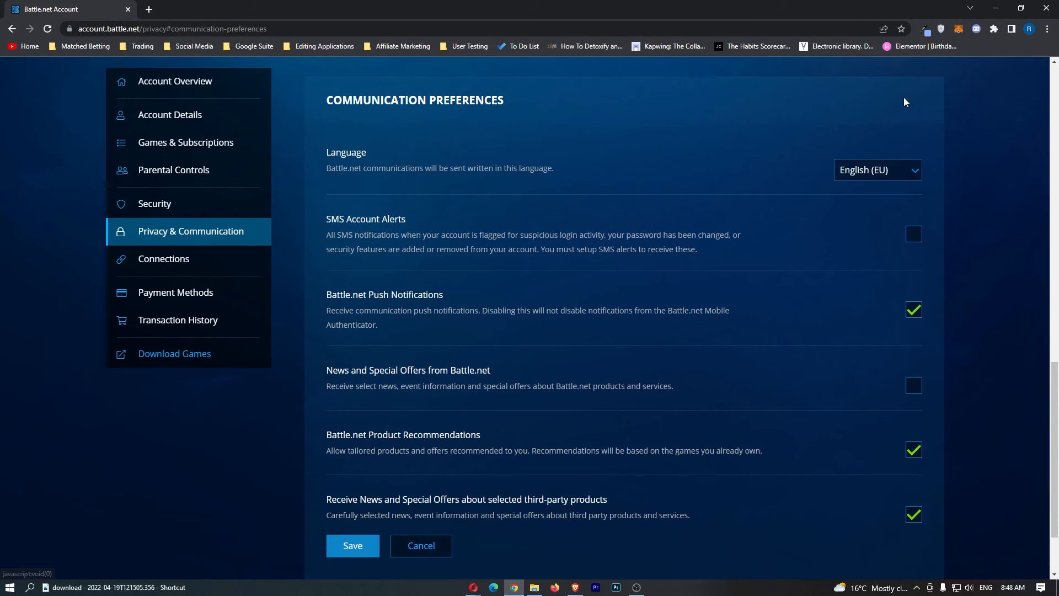
pyautogui.moveTo(326, 300)
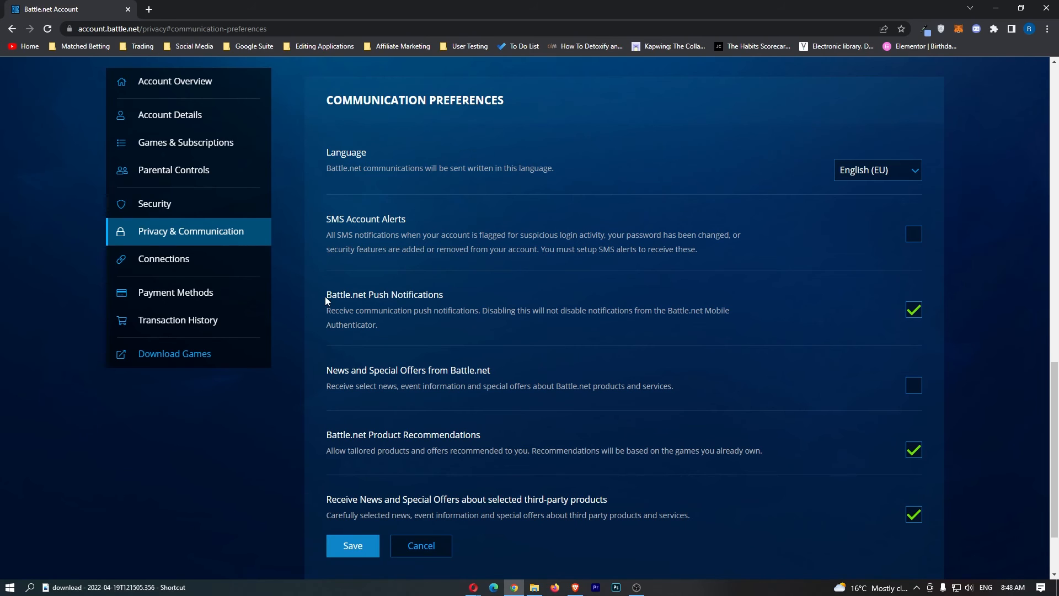
pyautogui.moveTo(405, 286)
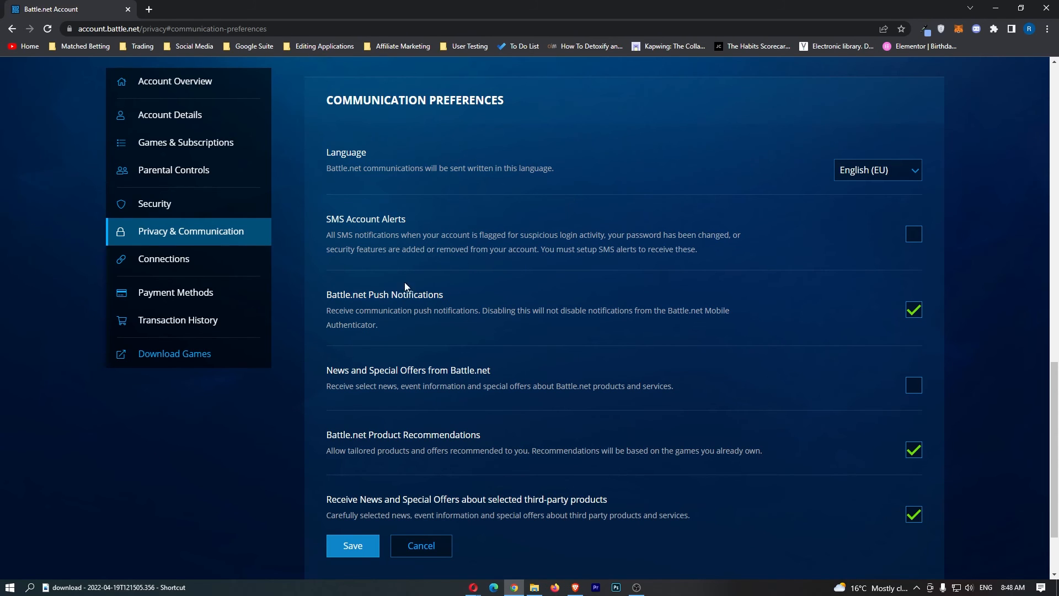
pyautogui.click(914, 310)
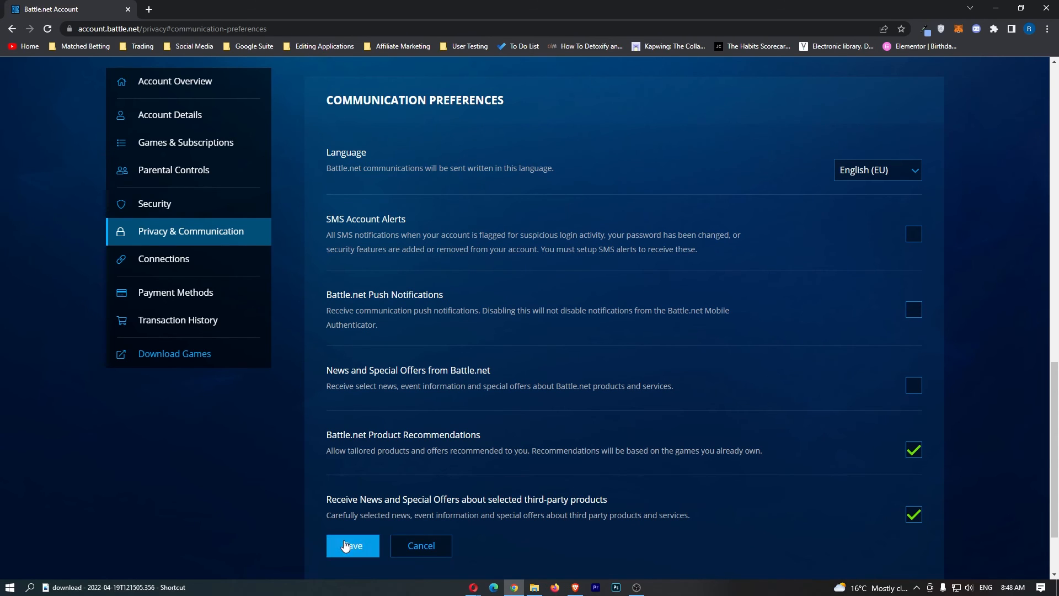
pyautogui.click(352, 545)
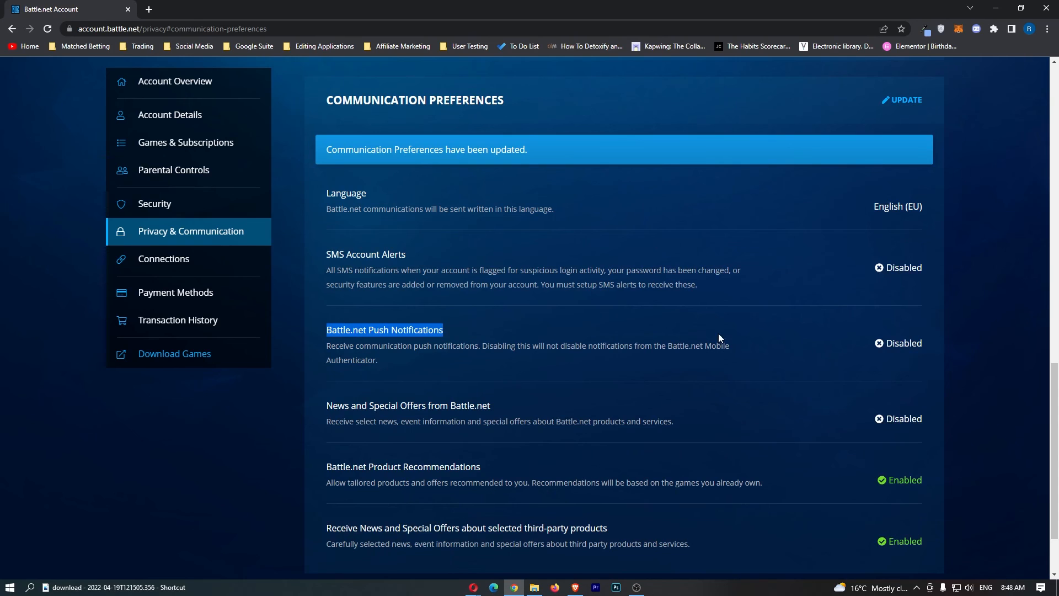